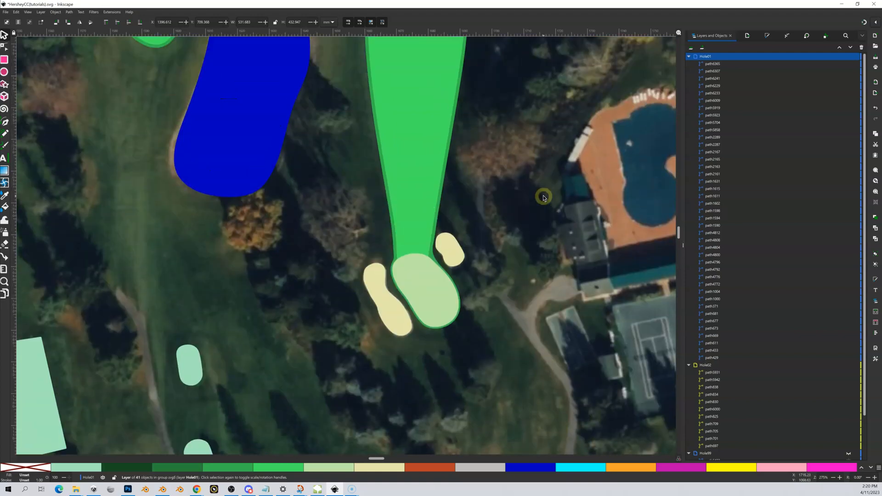
Scroll down the course map toward the area for the new layer.
scroll(down, 3)
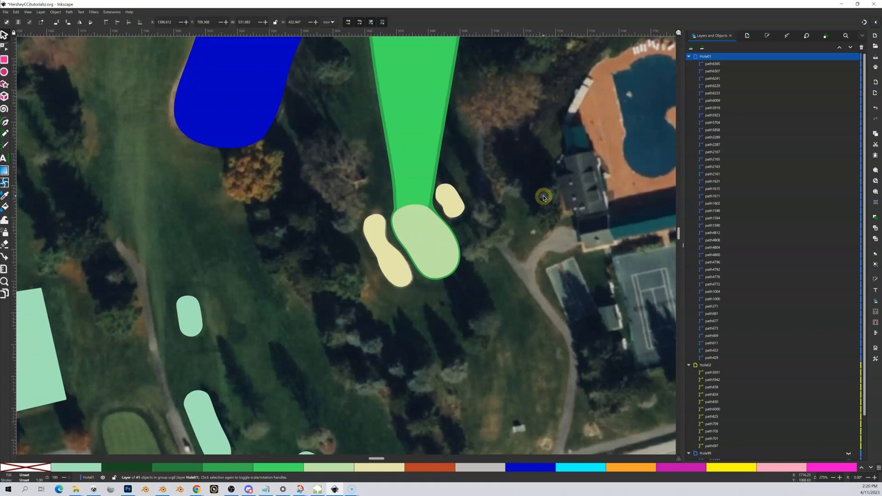
mouse_move(504, 124)
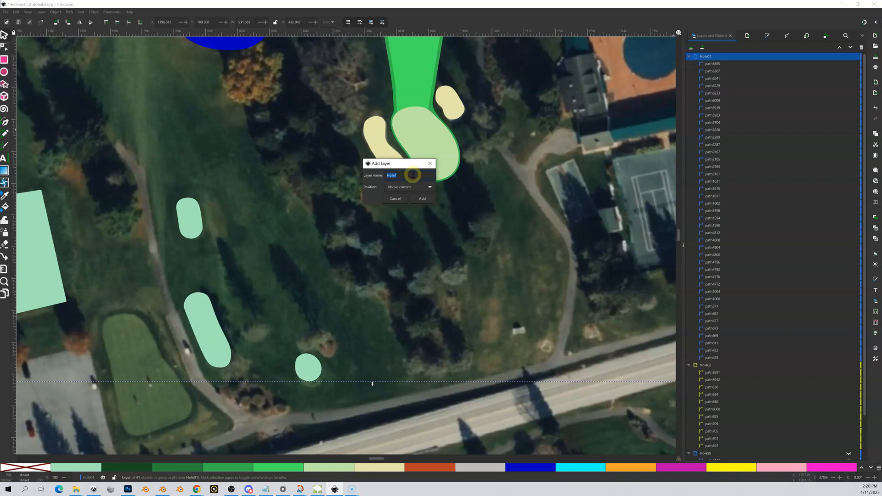
Create a layer named 'Cart Paths' and make it the current drawing layer.
text(Cart Paths)
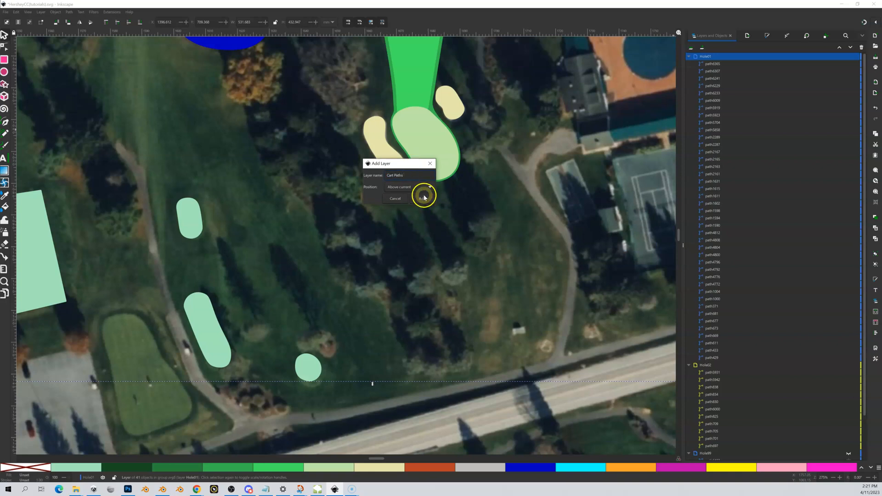
click(423, 199)
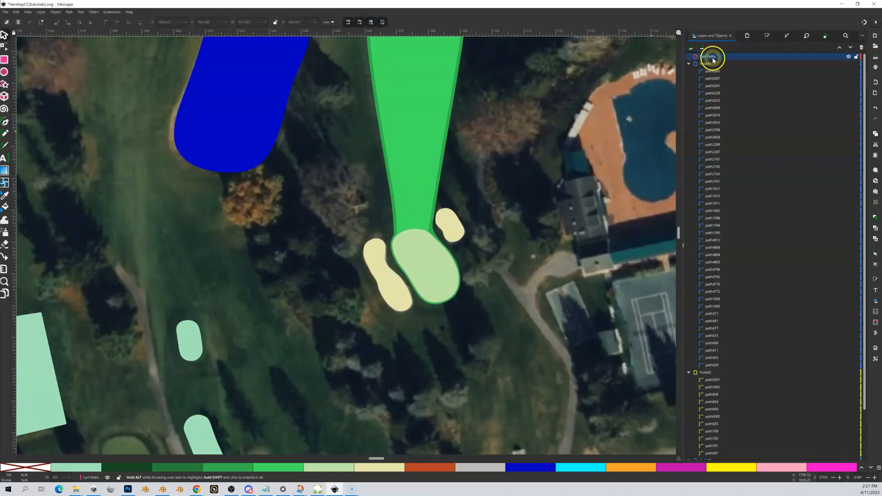
click(711, 56)
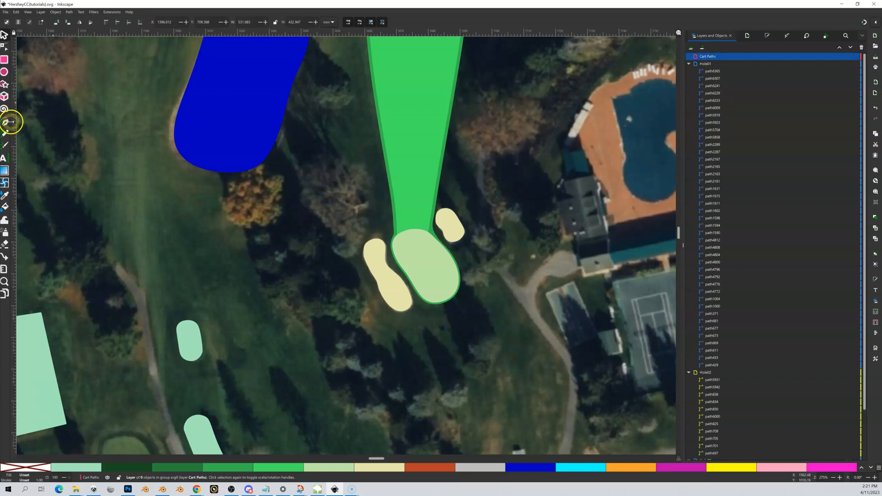
Trace a Bezier curve along the cart path beside hole 1 up to its upper end.
click(5, 123)
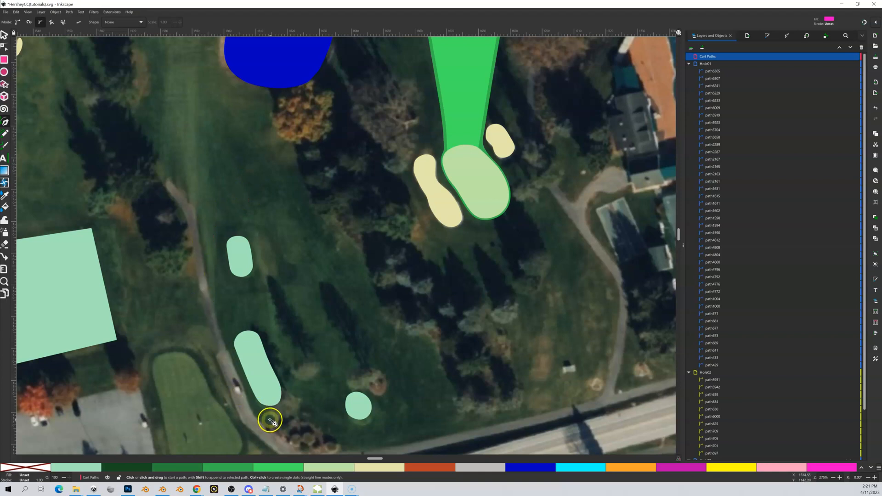
mouse_move(228, 353)
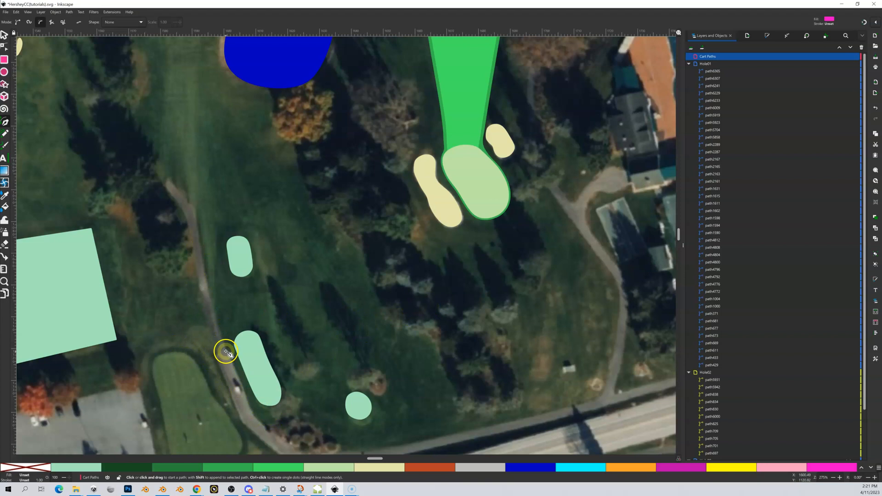
click(213, 292)
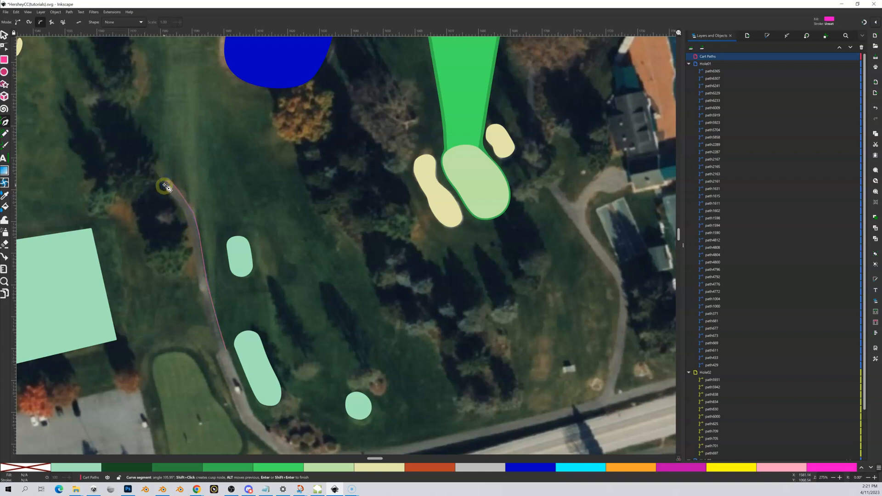
click(187, 220)
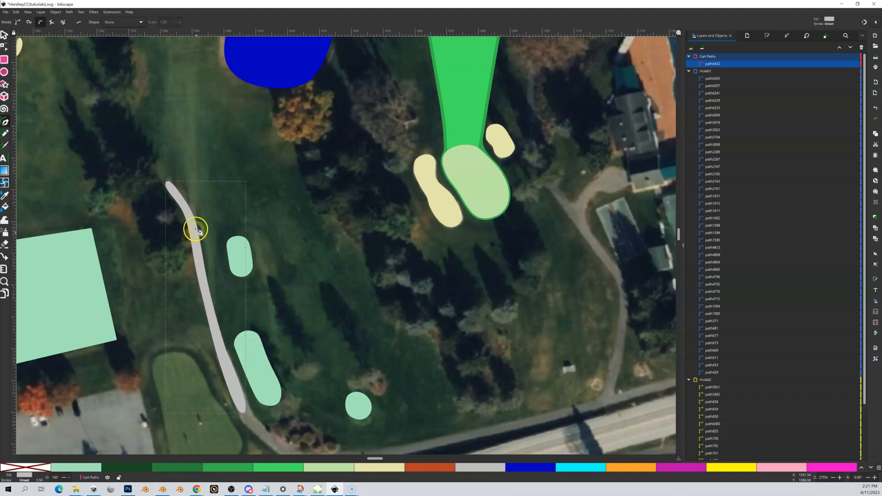
drag(196, 230, 169, 182)
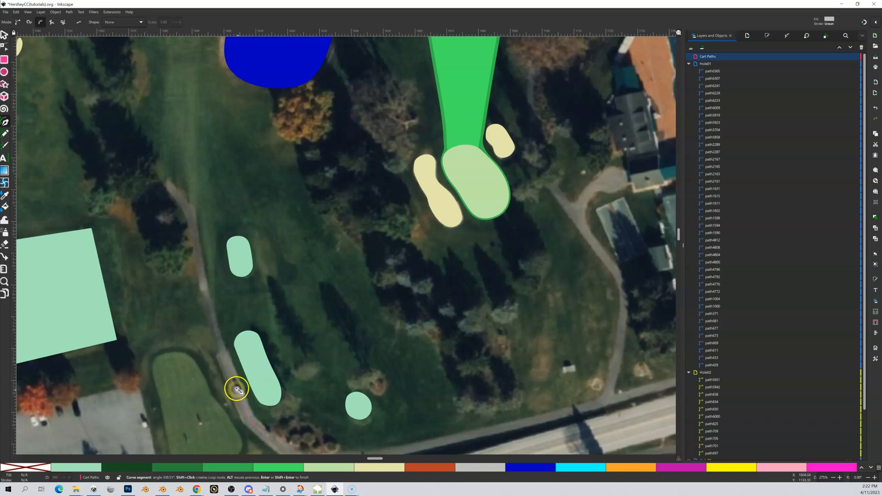
Retrace the cart path curve from near the tee to its curved upper end.
click(221, 337)
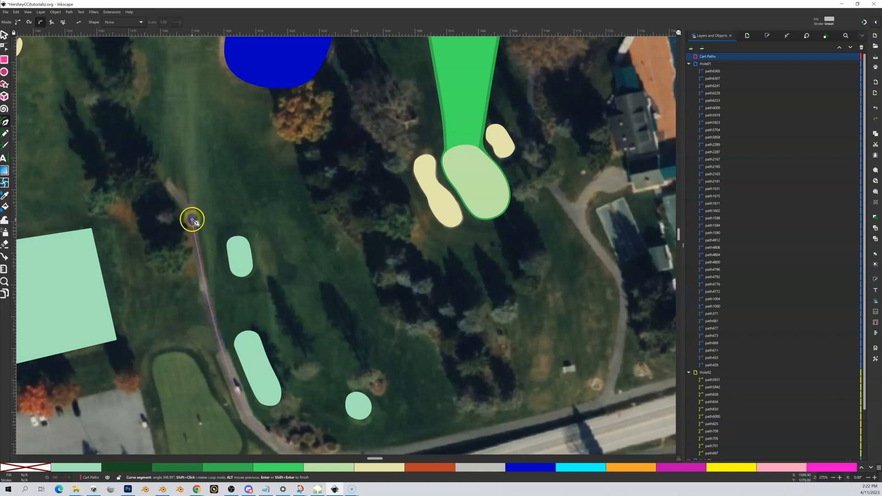
drag(192, 219, 168, 185)
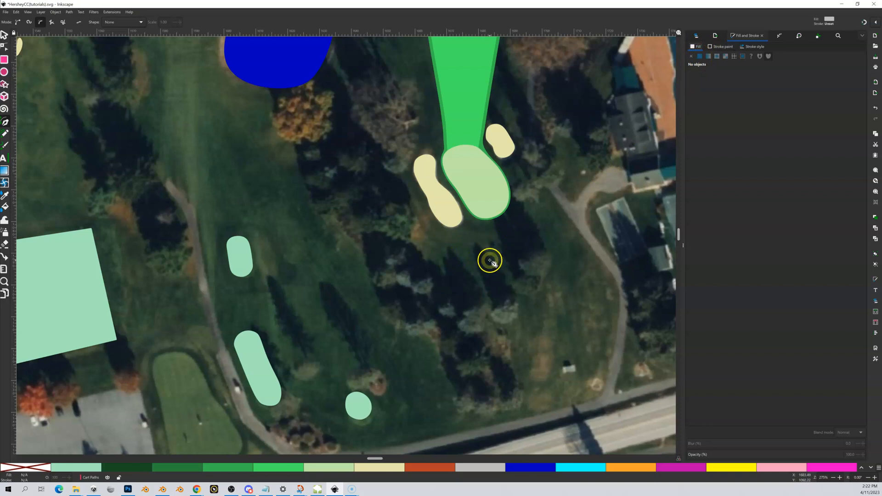
Outline a closed deep-rough shape below the green and remove its grey fill.
drag(490, 260, 400, 273)
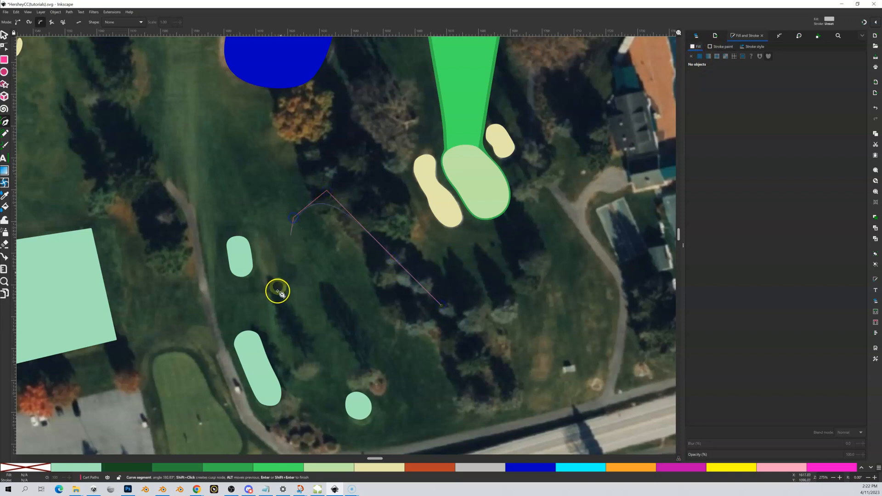
click(329, 355)
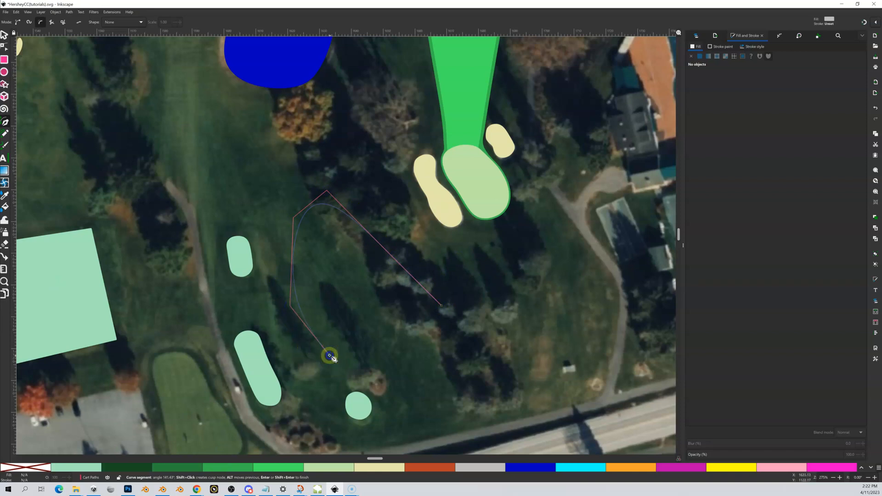
click(414, 377)
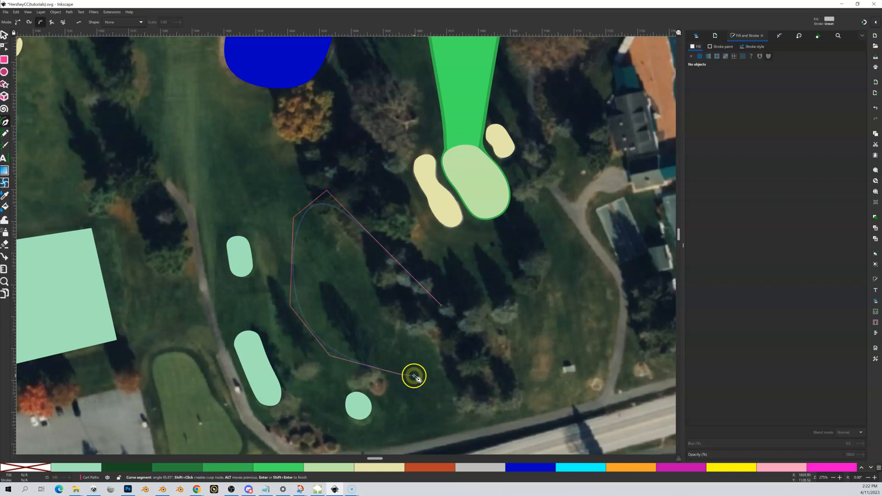
click(414, 377)
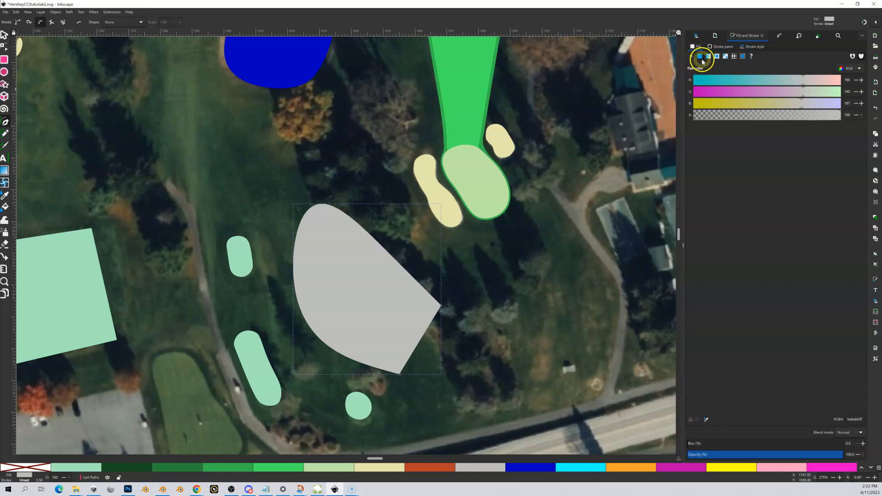
click(692, 56)
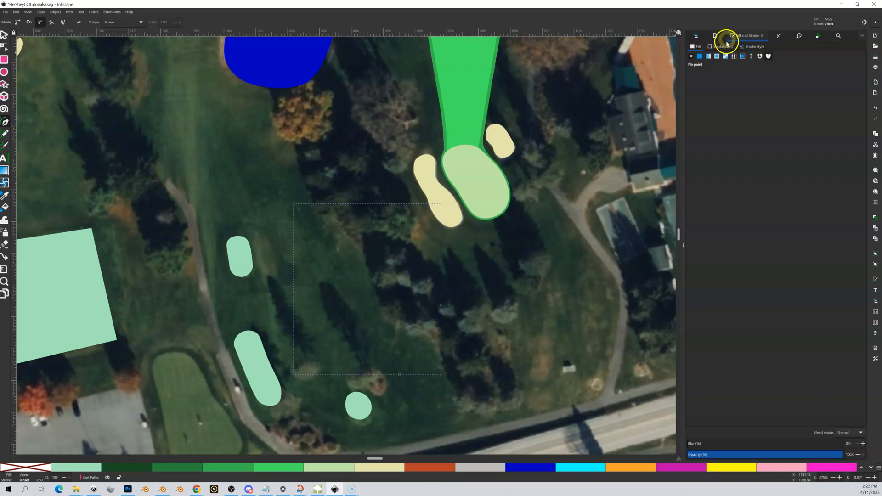
Give the test curve a flat colour fill and a thinner black stroke width.
click(692, 56)
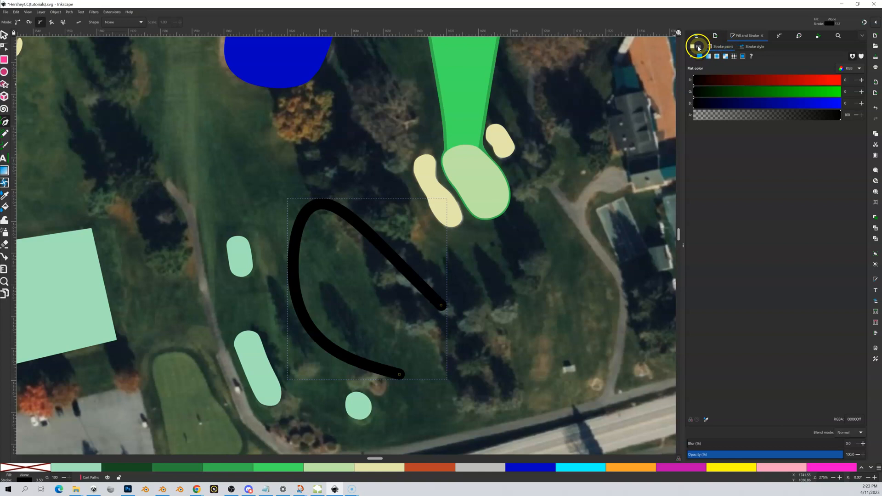
click(693, 56)
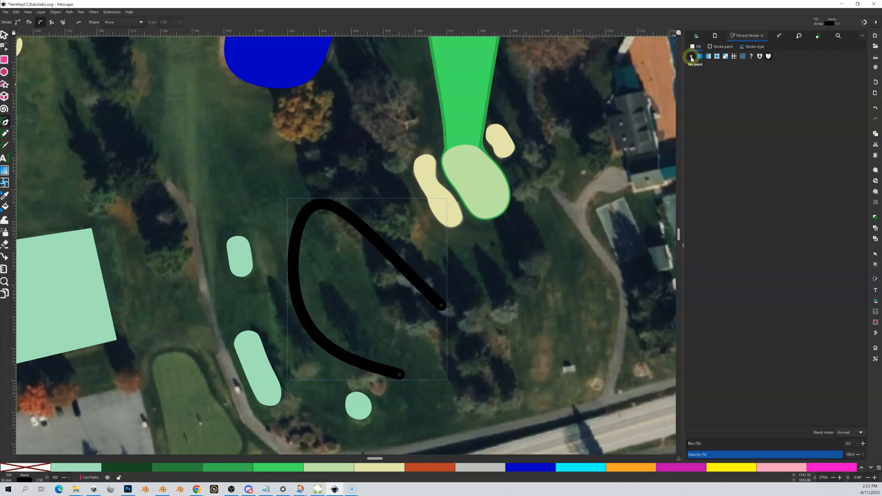
click(701, 56)
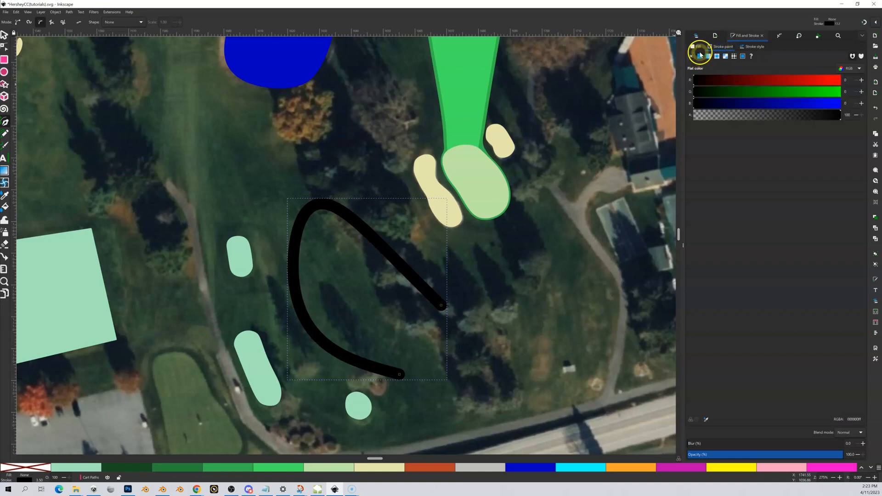
click(754, 46)
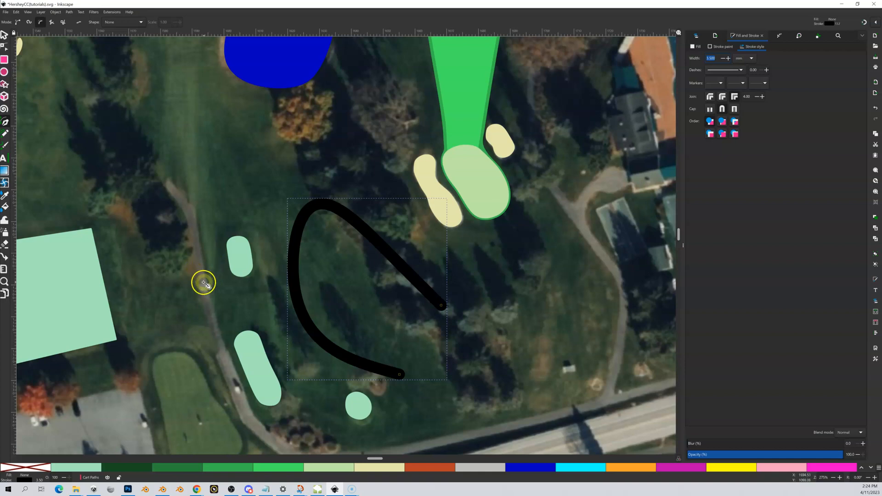
mouse_move(660, 108)
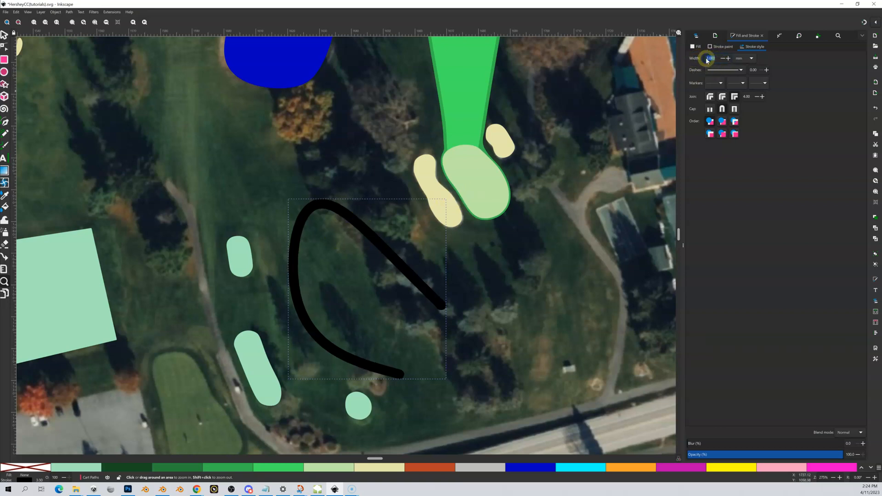
click(711, 58)
text(2.500)
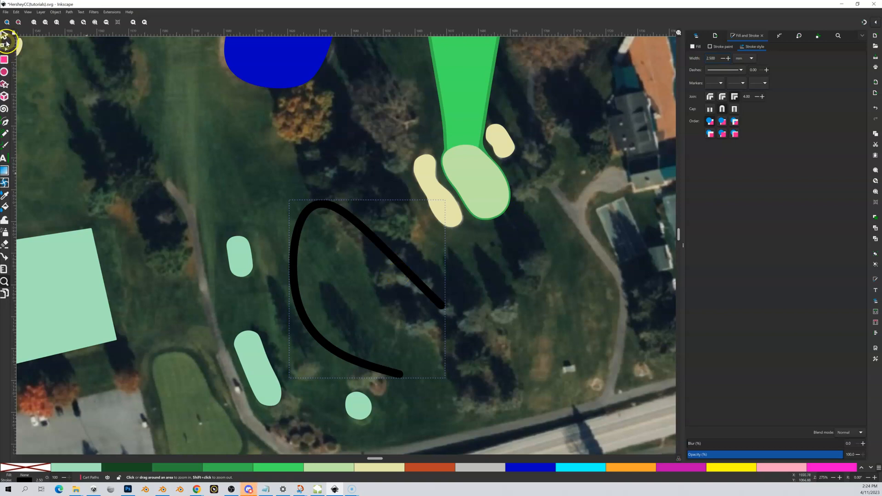
Delete the test curve and trace the cart path from upper right, past the road, up the left side.
click(4, 35)
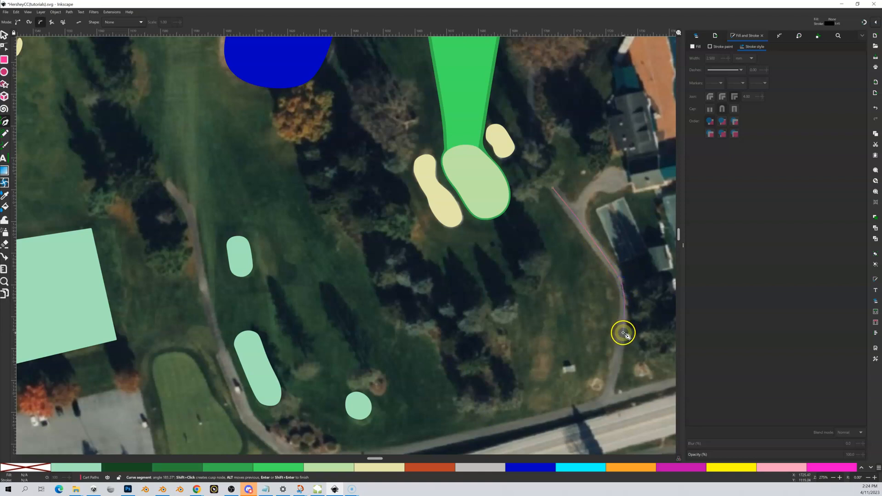
click(616, 378)
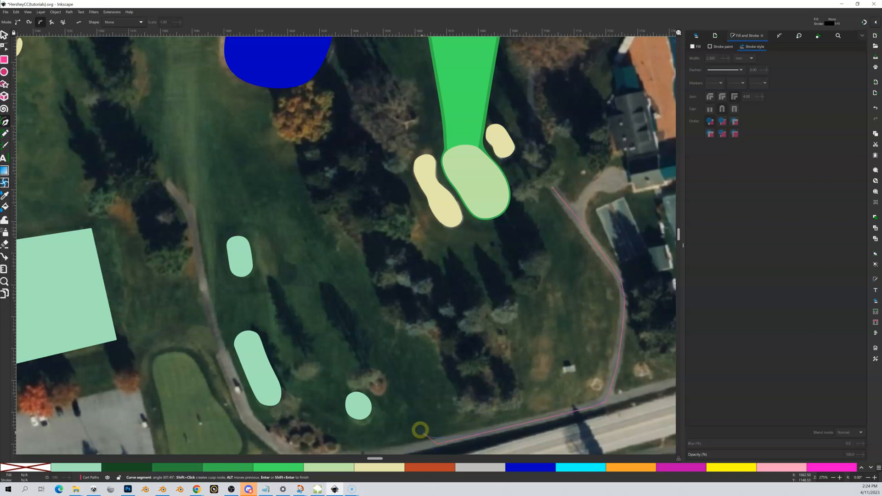
scroll(down, 3)
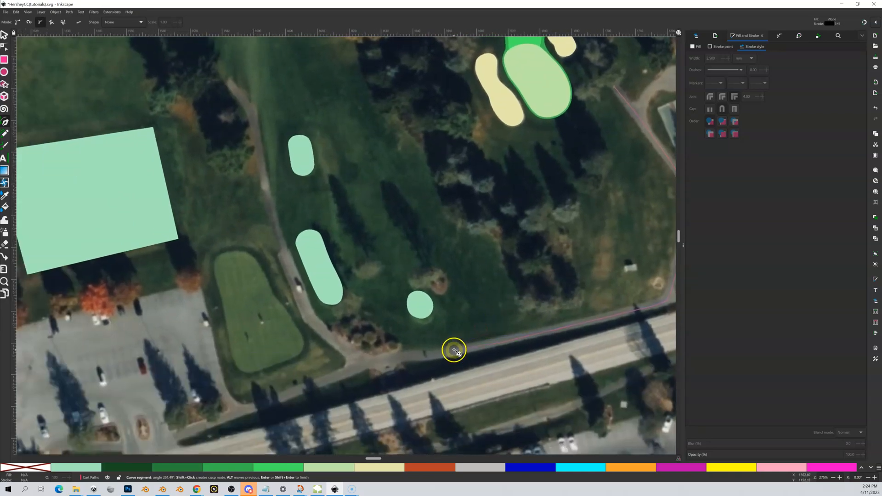
click(409, 359)
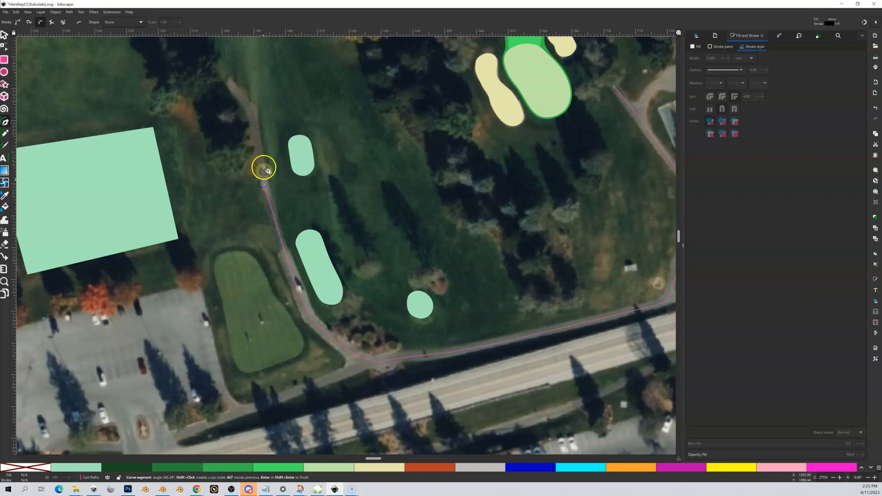
click(254, 112)
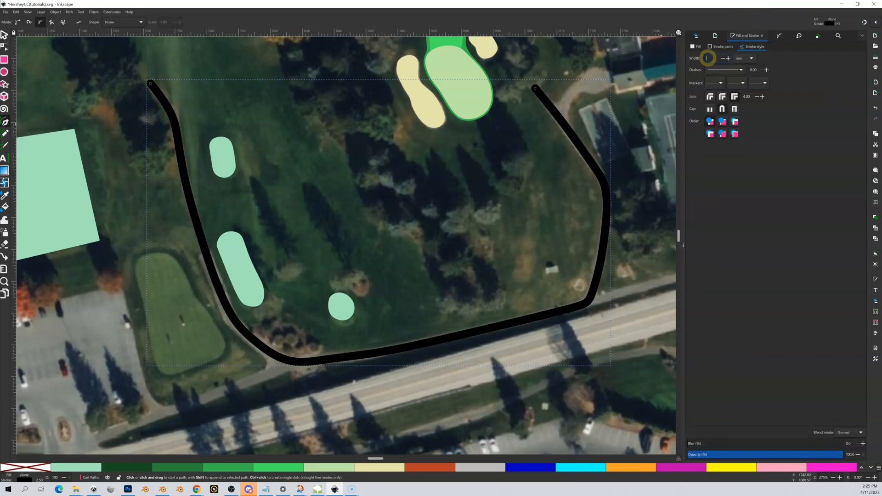
Set the traced cart path's stroke width to 4.000.
text(4.000)
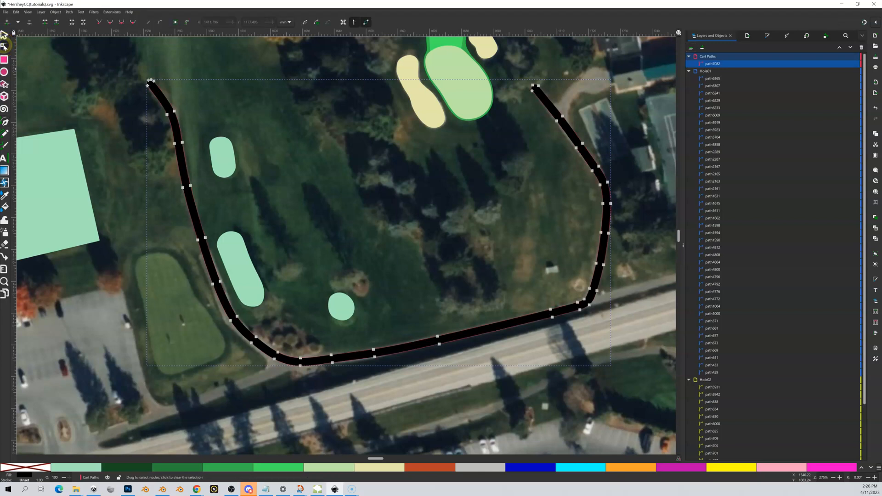
Convert the cart path stroke to a filled outline coloured light grey.
click(483, 103)
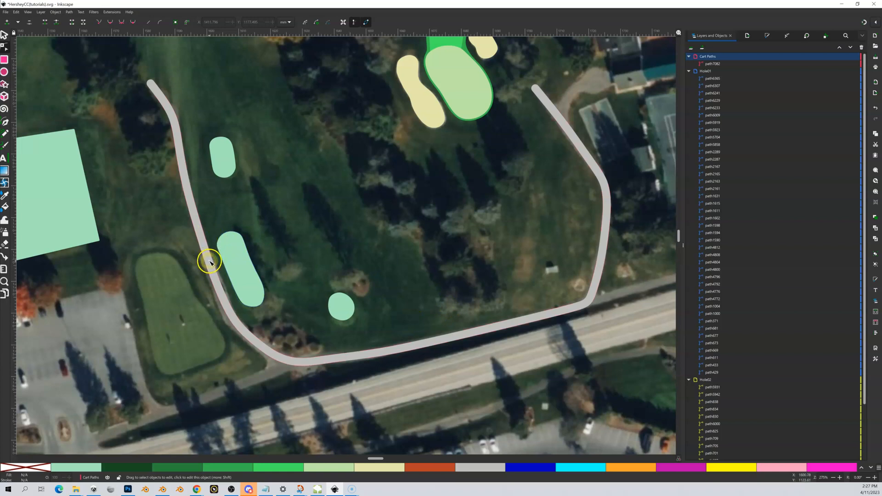
Bend and nudge the grey cart path's nodes beside the green to follow the pavement.
click(209, 262)
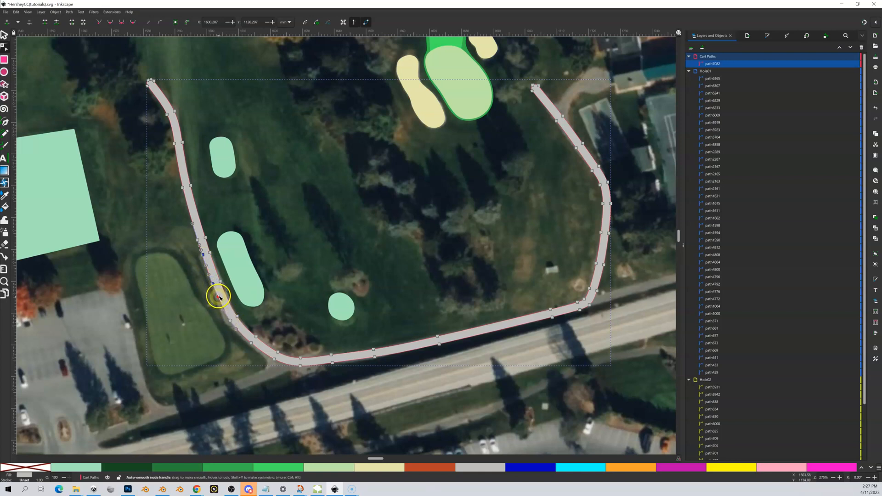
drag(220, 295, 211, 284)
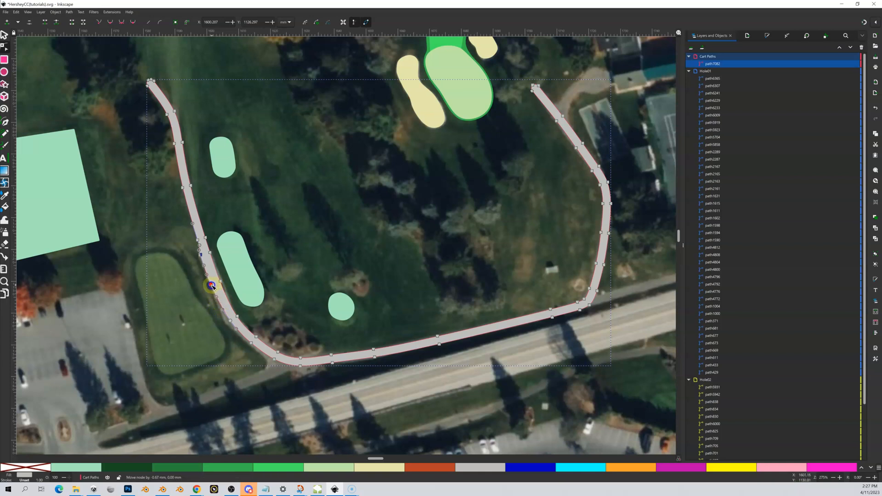
drag(211, 286, 211, 287)
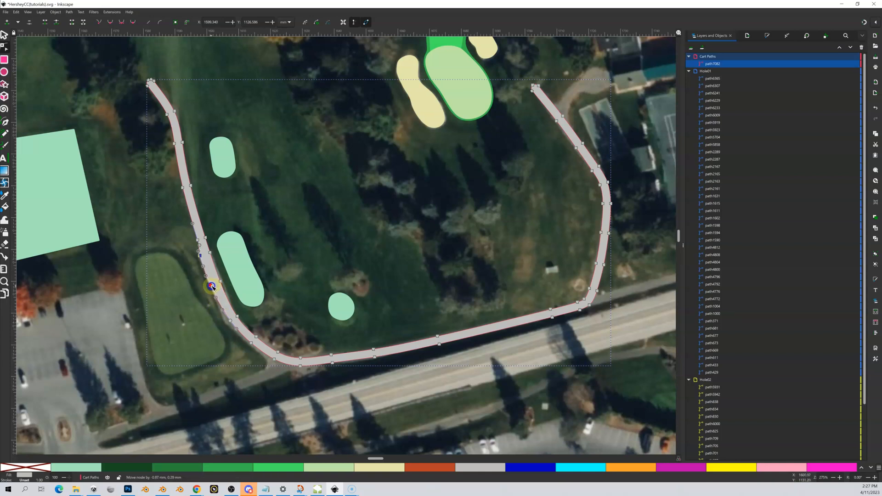
drag(211, 287, 228, 323)
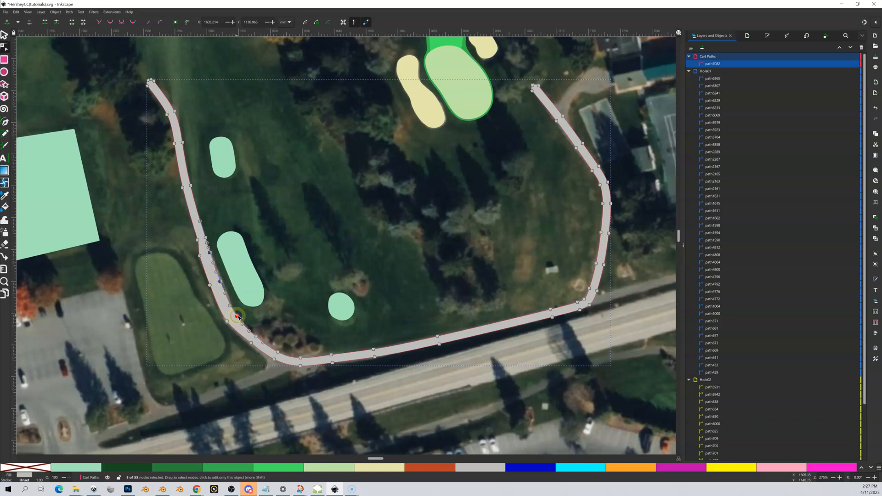
drag(236, 315, 239, 315)
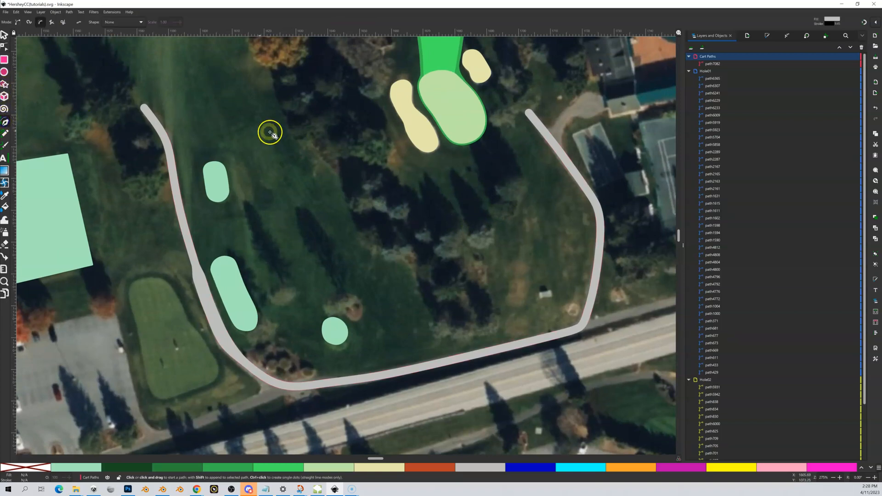
mouse_move(448, 228)
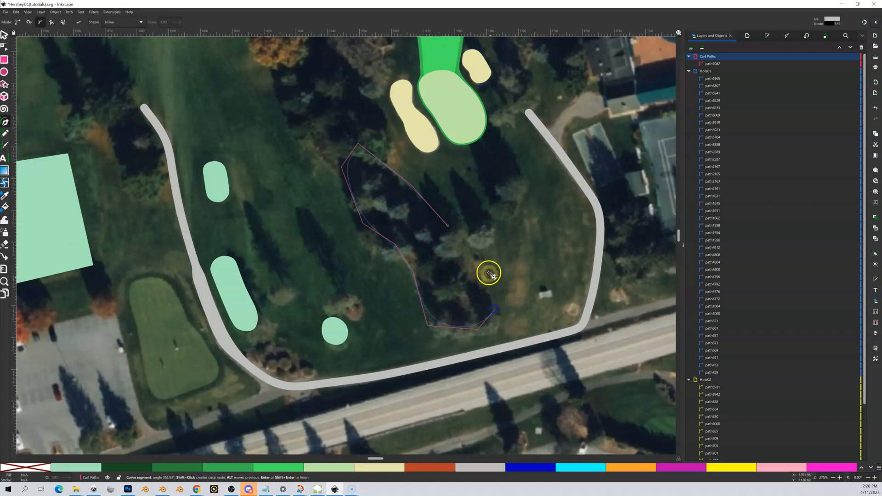
Trace a closed Bezier outline around the tree area inside the cart path loop.
drag(488, 275, 451, 225)
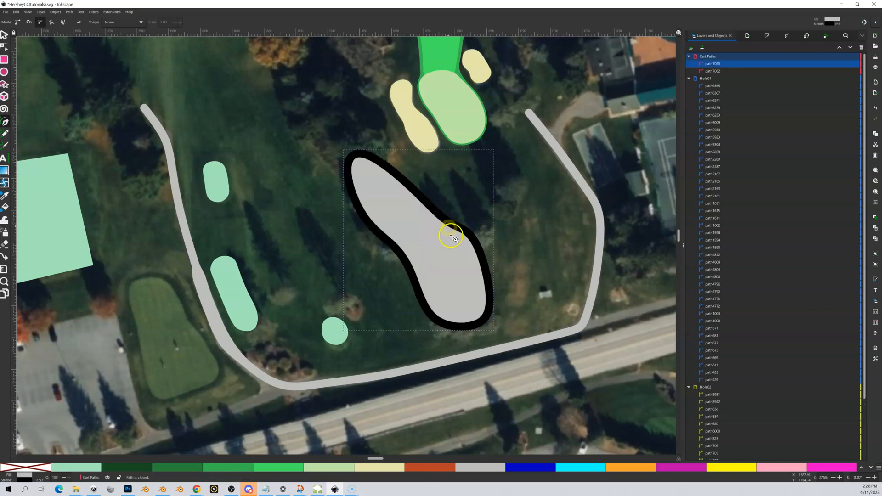
mouse_move(445, 254)
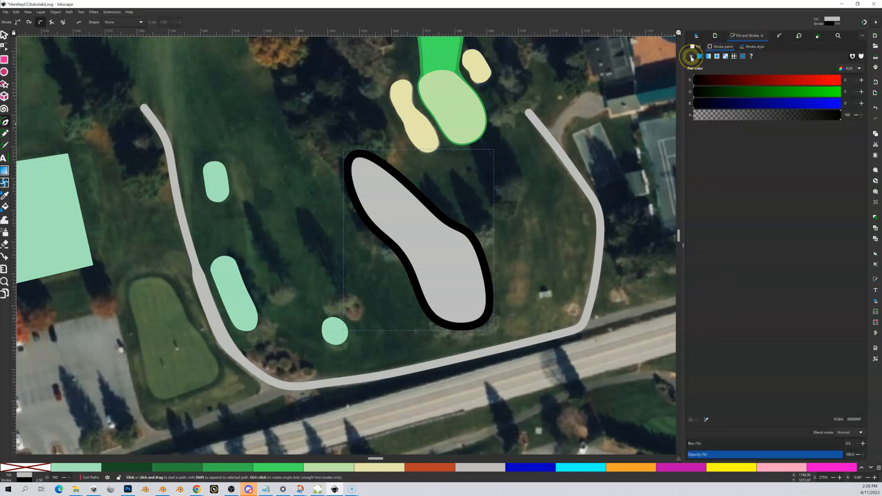
Fill the deep-rough shape flat dark green with no stroke, leaving nothing selected.
click(693, 56)
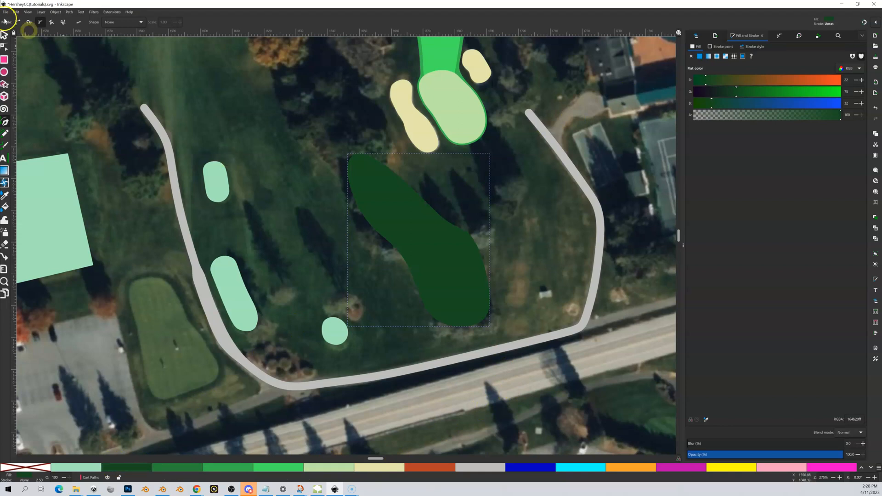
click(372, 189)
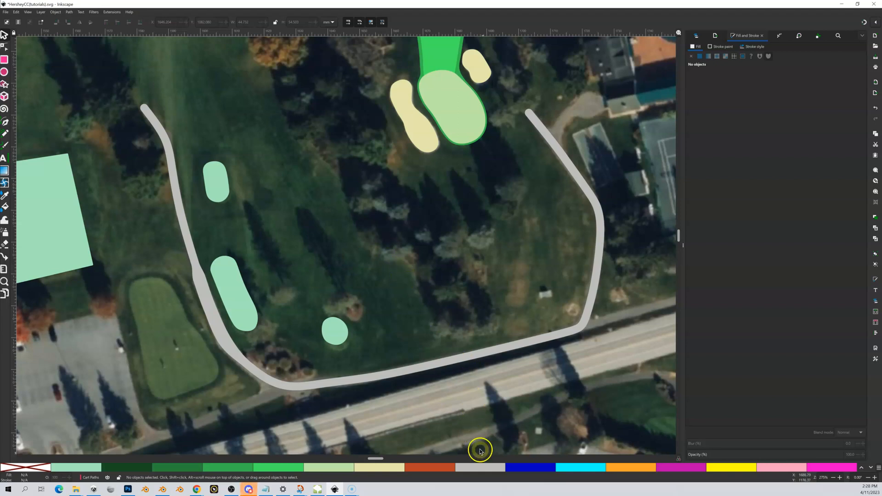
mouse_move(398, 315)
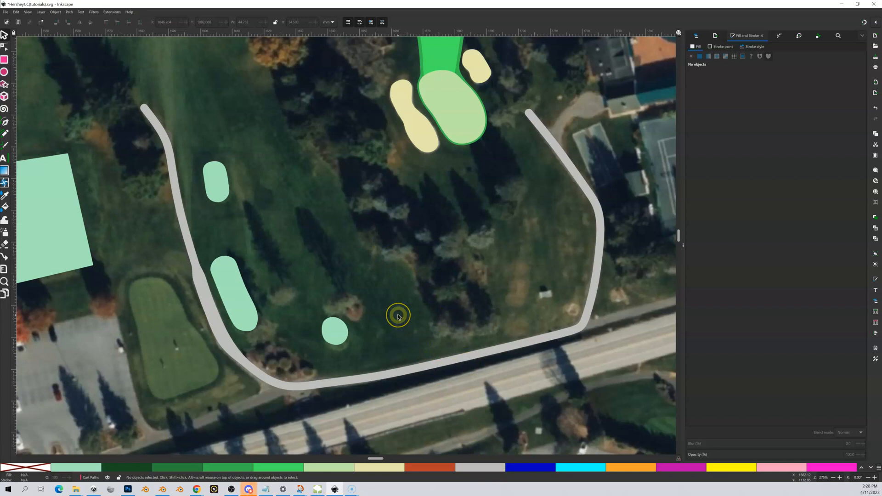